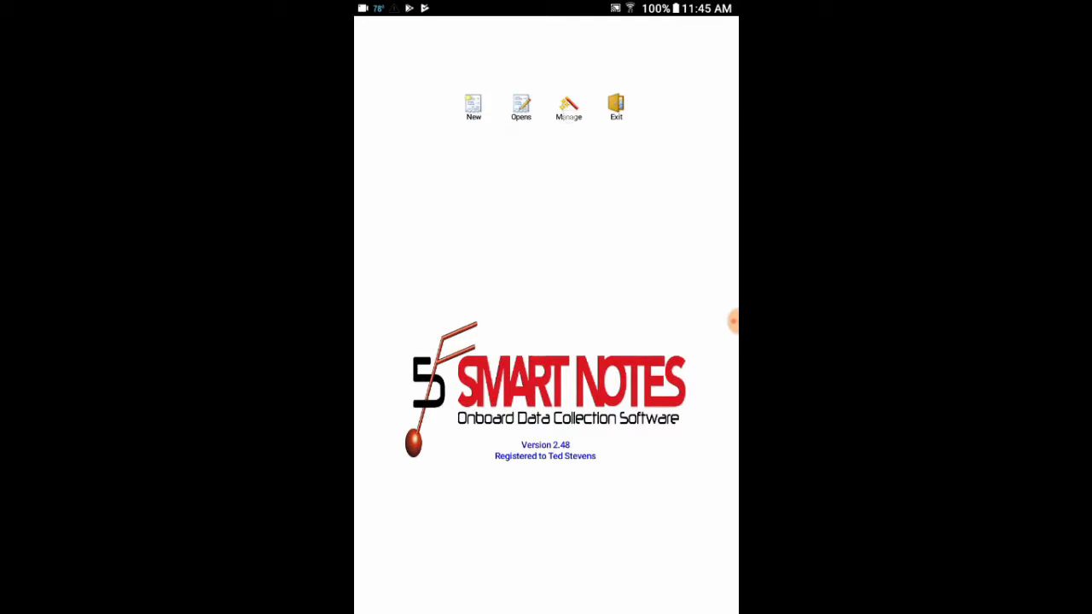
Step: Enter the Manage maintenance area and open Export Surveys
click(566, 102)
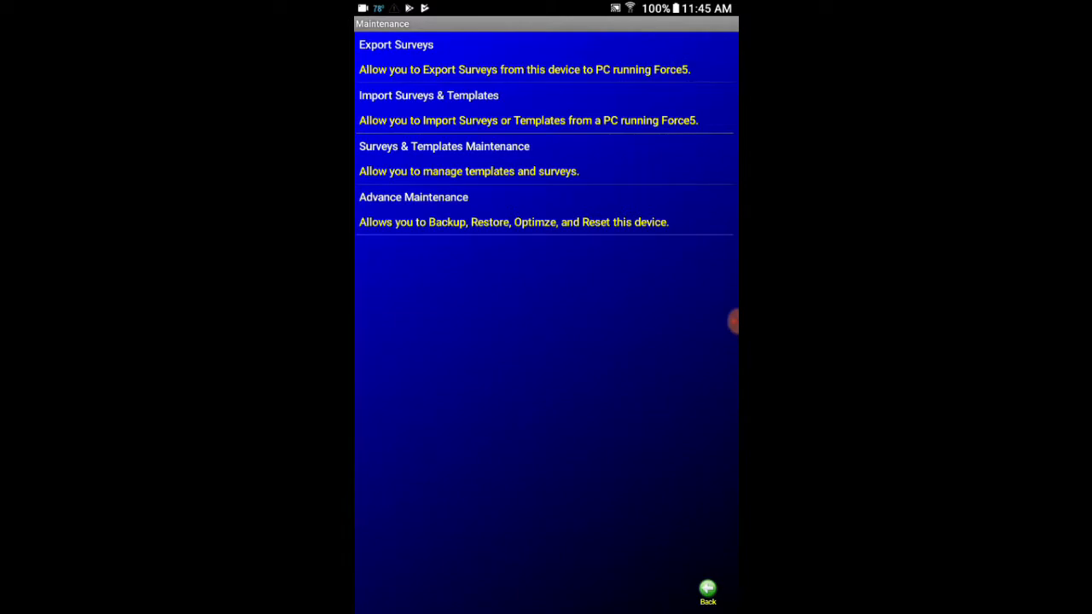
click(396, 44)
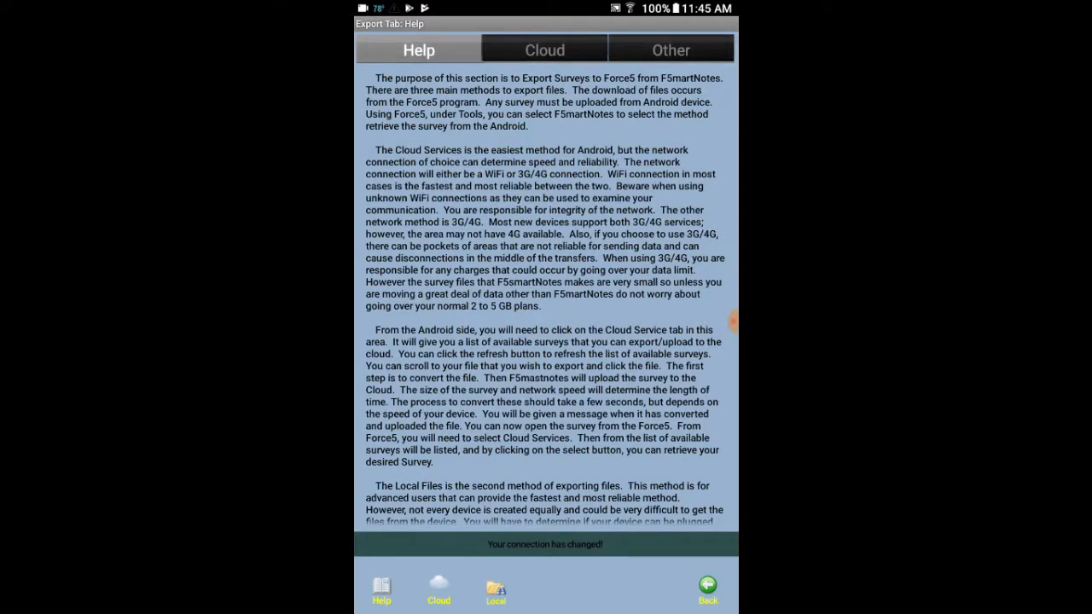
Step: Send a listed survey to the cloud and acknowledge the 'Survey Sent to Cloud' message
click(543, 48)
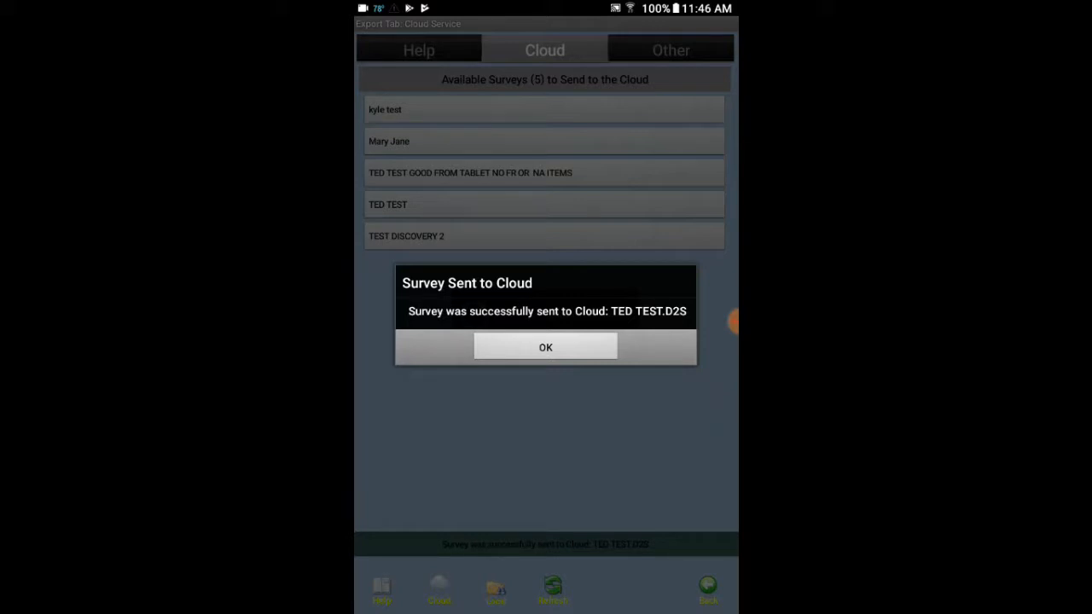
click(546, 346)
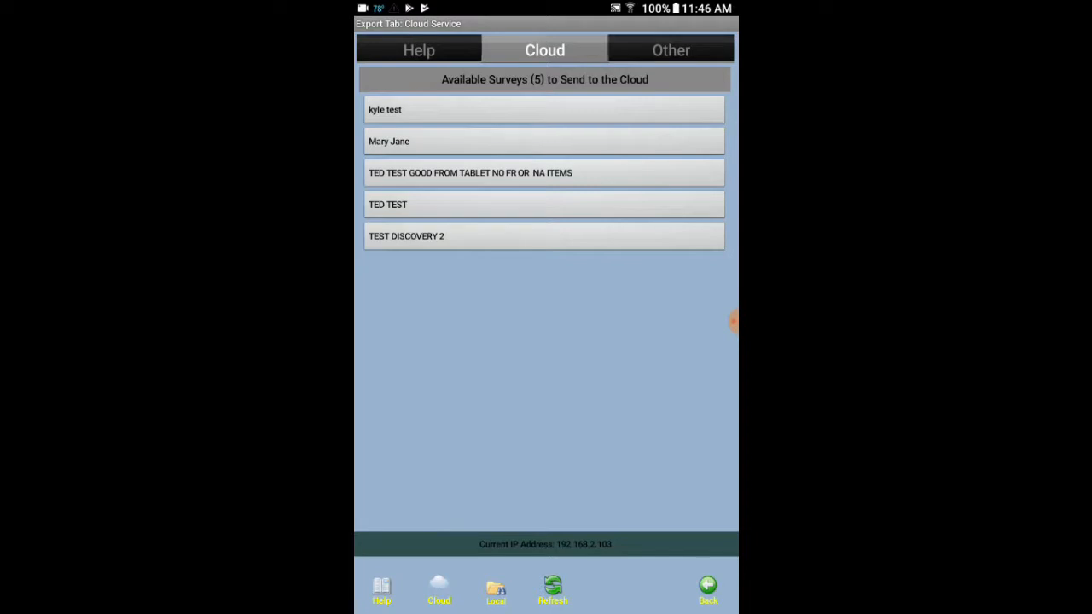
Step: Leave export and show the Cloud Services list under Import Surveys & Templates
click(706, 587)
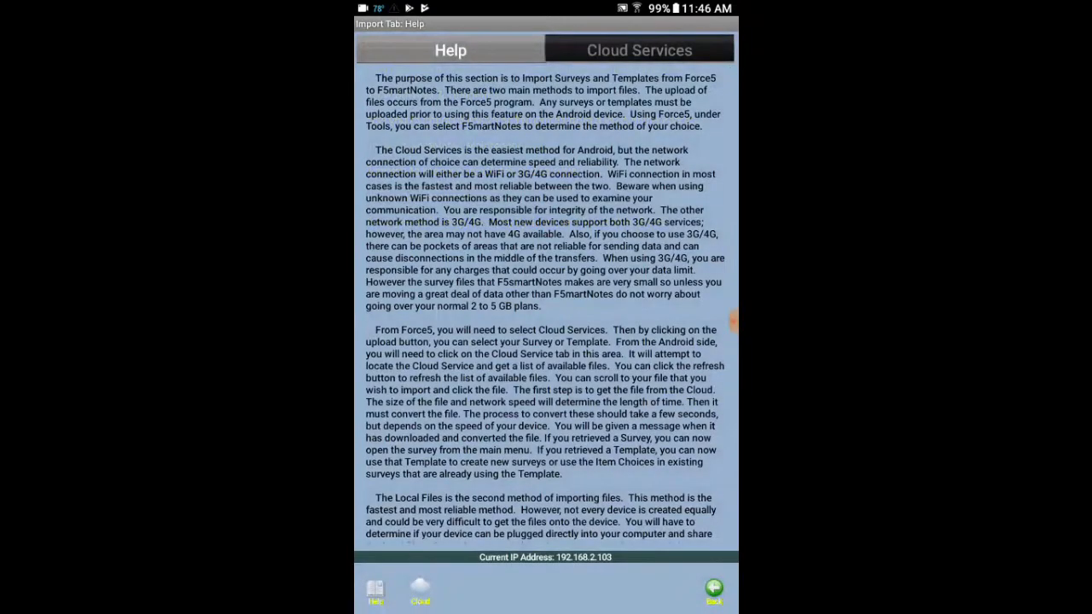
click(640, 51)
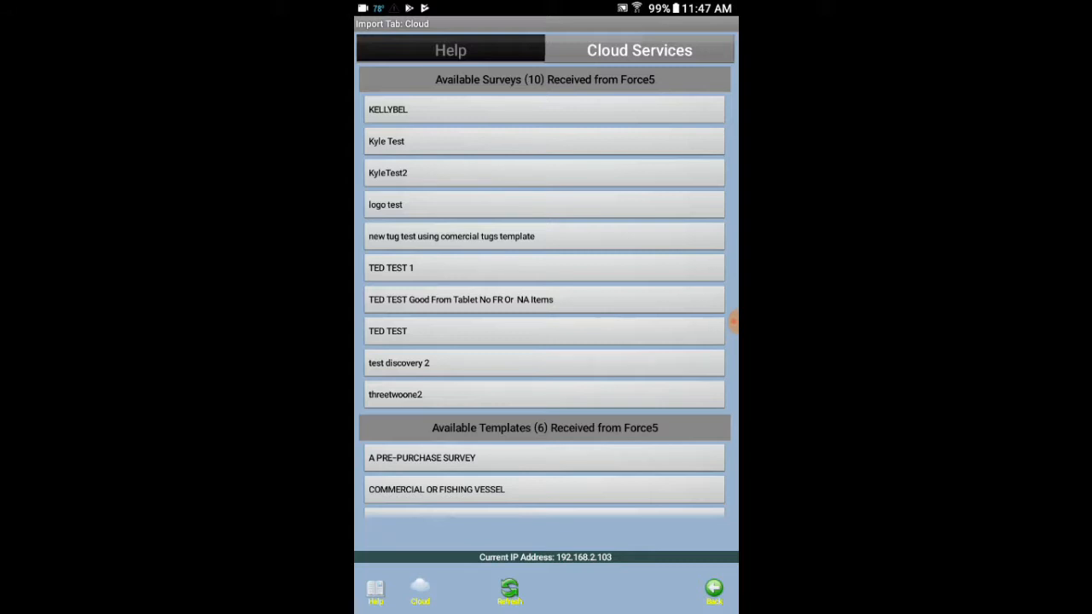
Step: Import the RE-INSURANCE SURVEY template from Available Templates and confirm the import
scroll(down, 3)
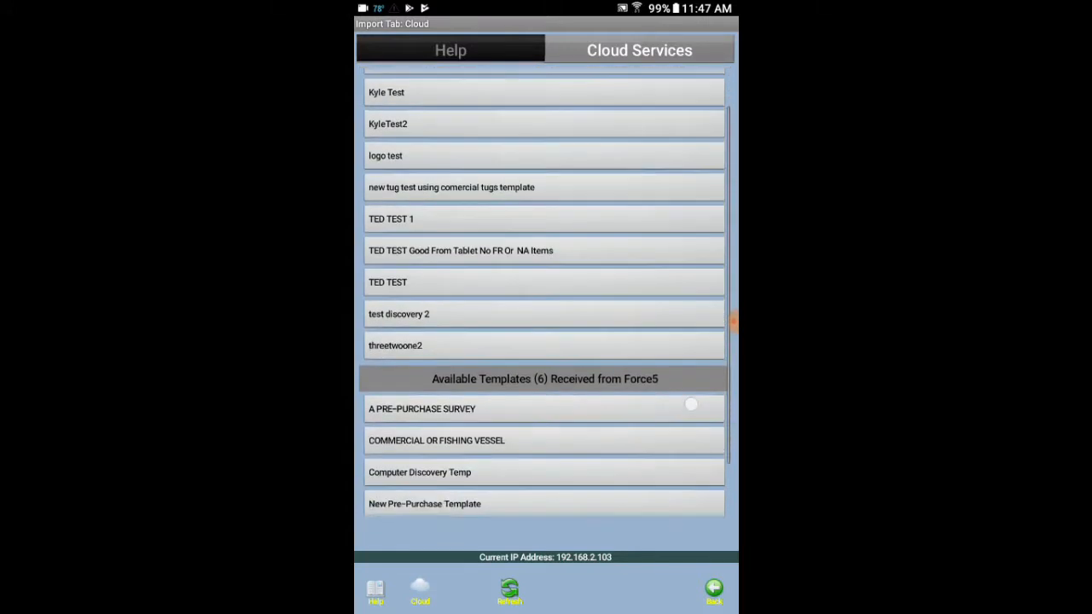
scroll(down, 3)
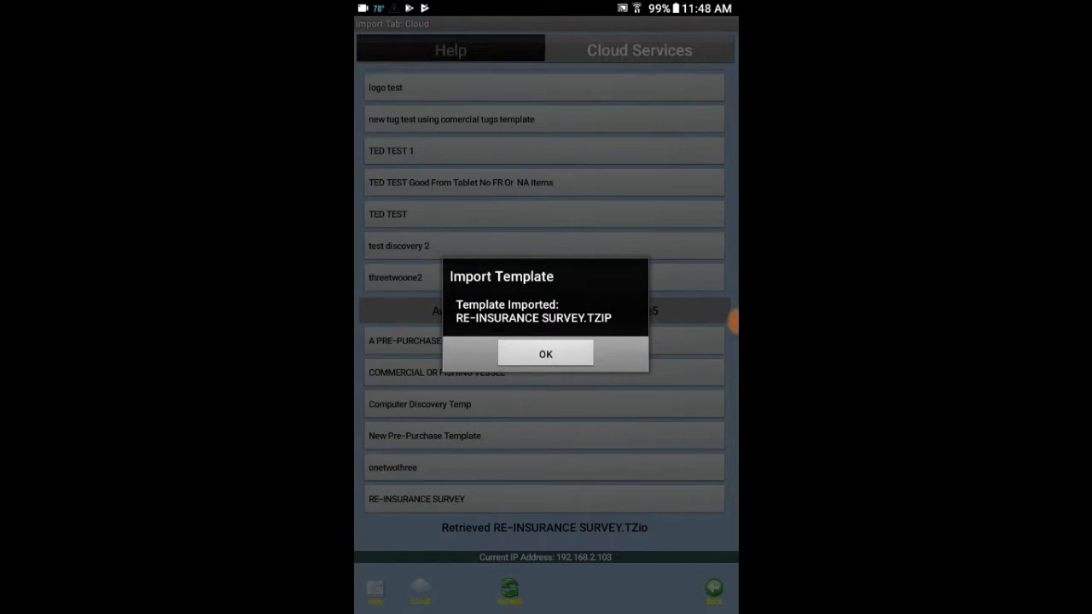
click(546, 353)
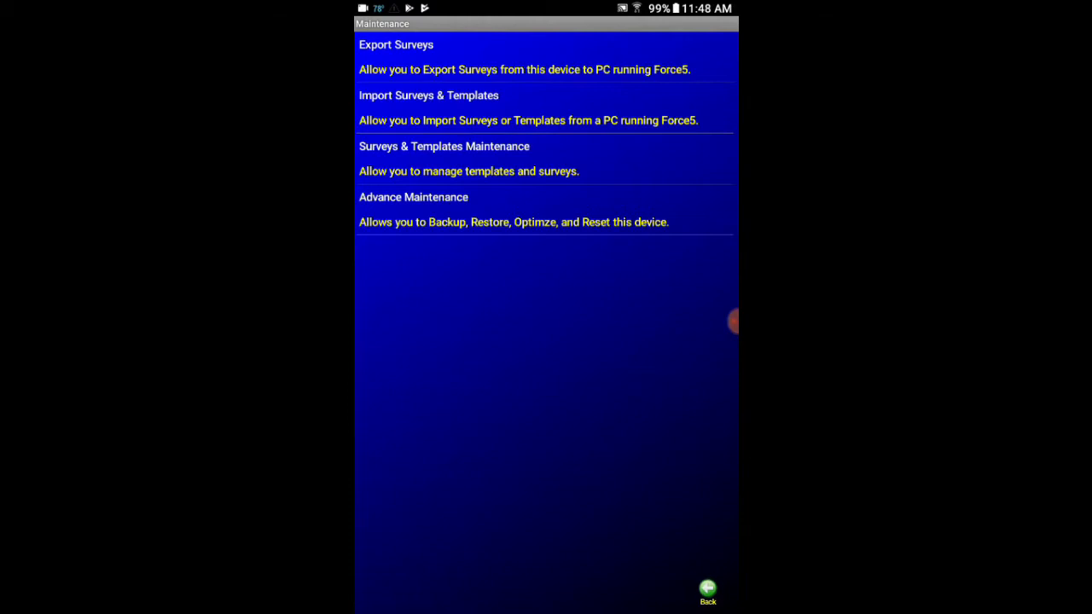
Step: Start a new survey using the RE-INSURANCE SURVEY template, ready to enter its name
click(706, 587)
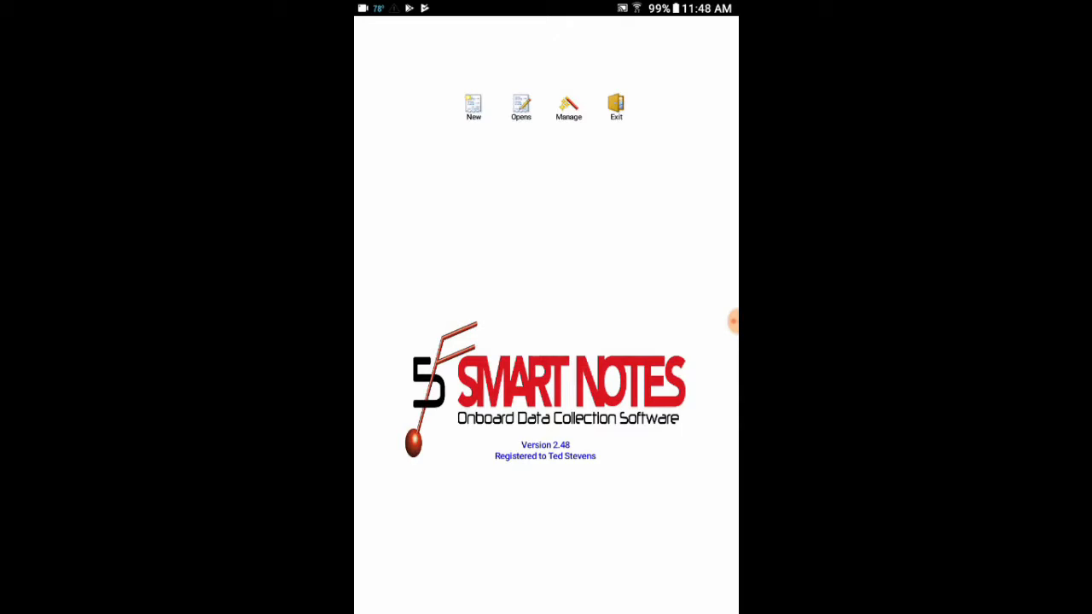
click(473, 106)
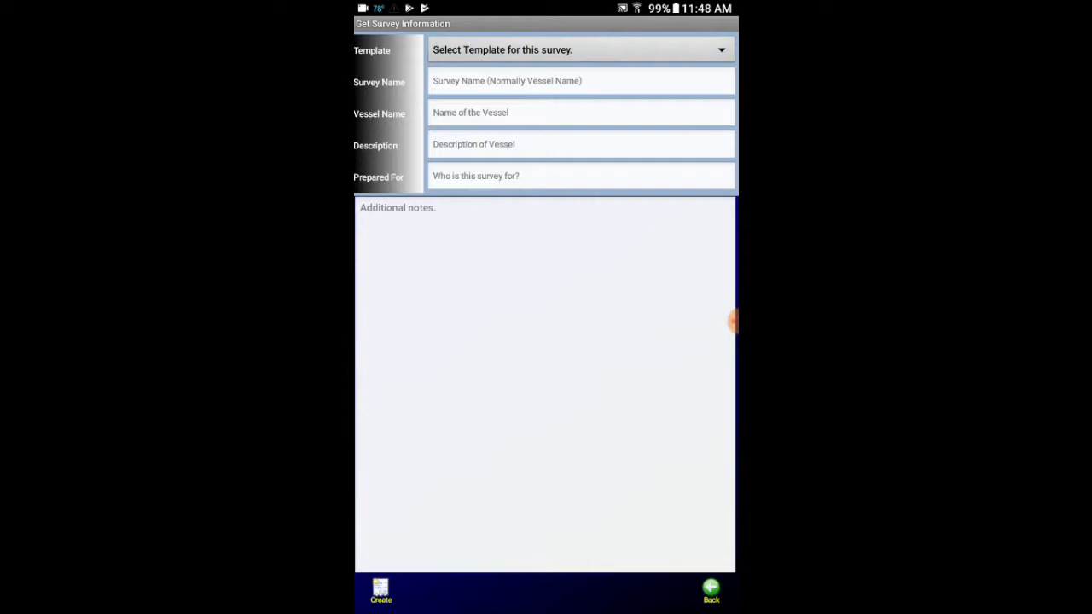
click(577, 49)
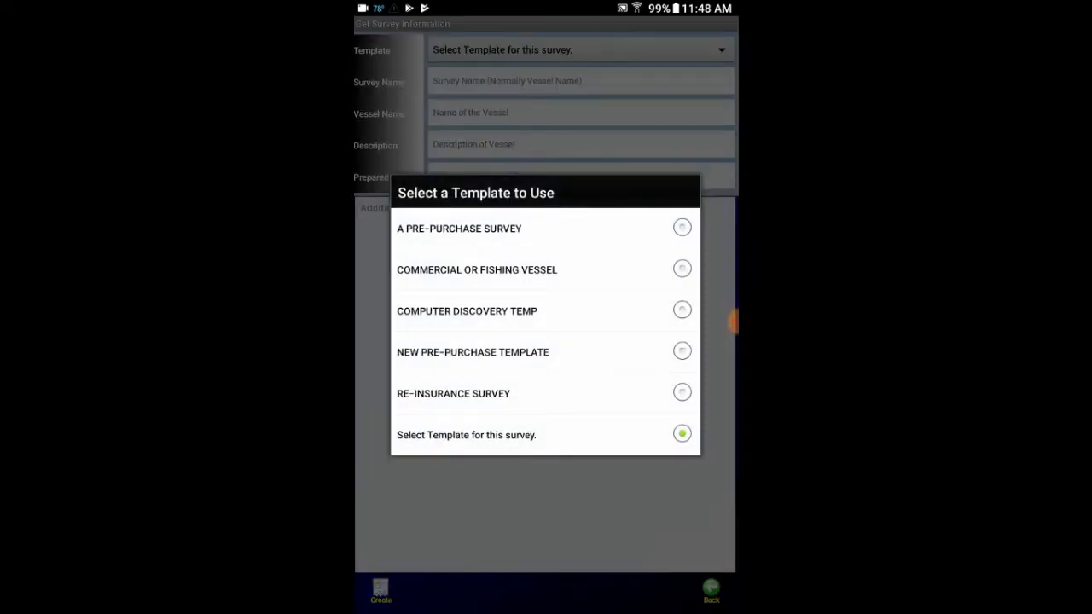
click(454, 393)
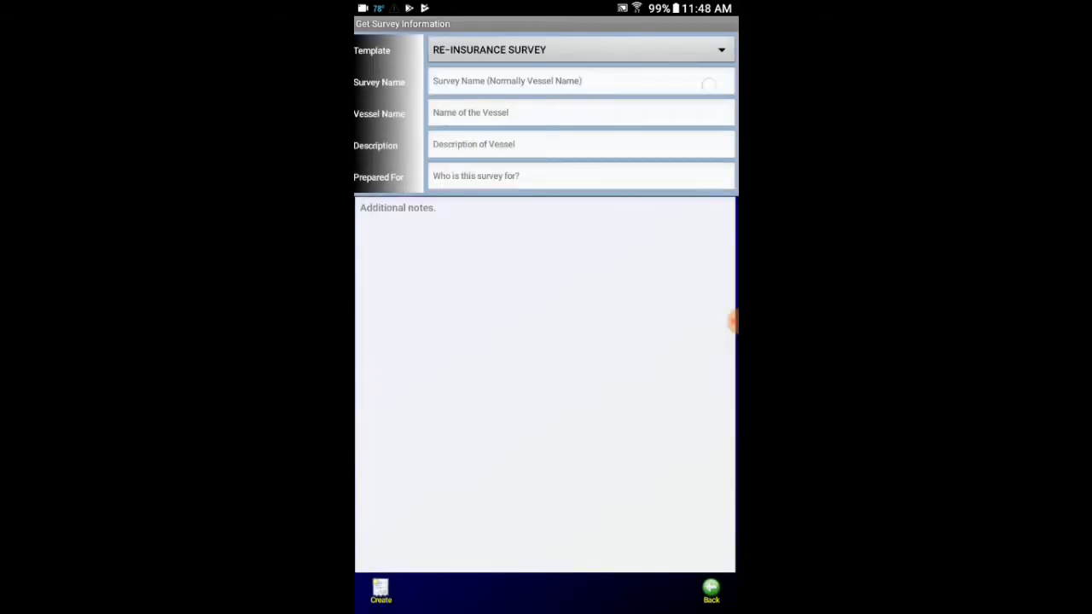
click(580, 80)
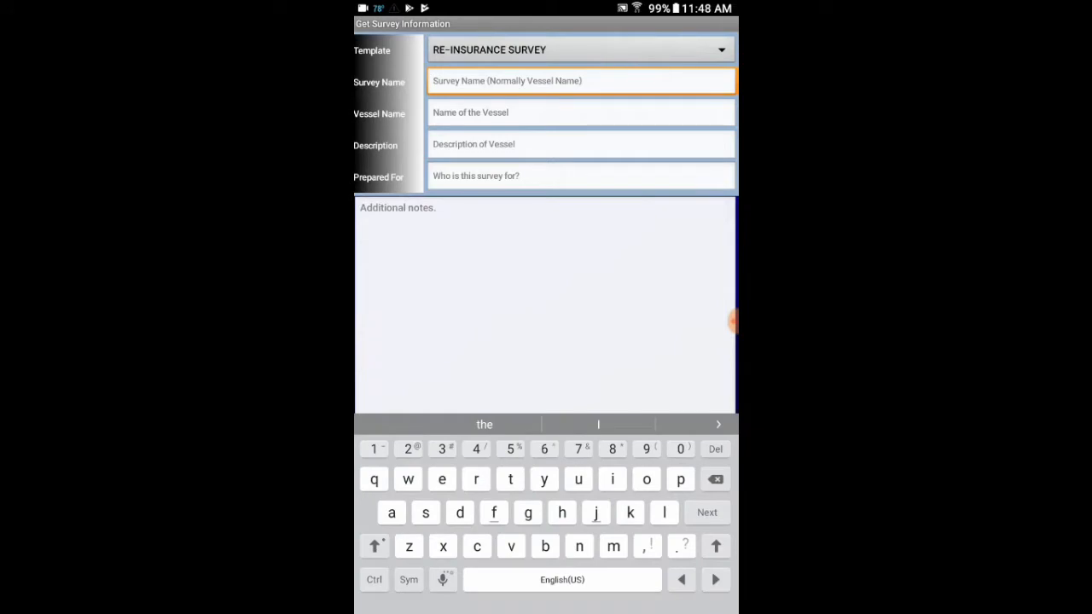
Step: Enter the survey name and the vessel name Mary Jane
text(my te)
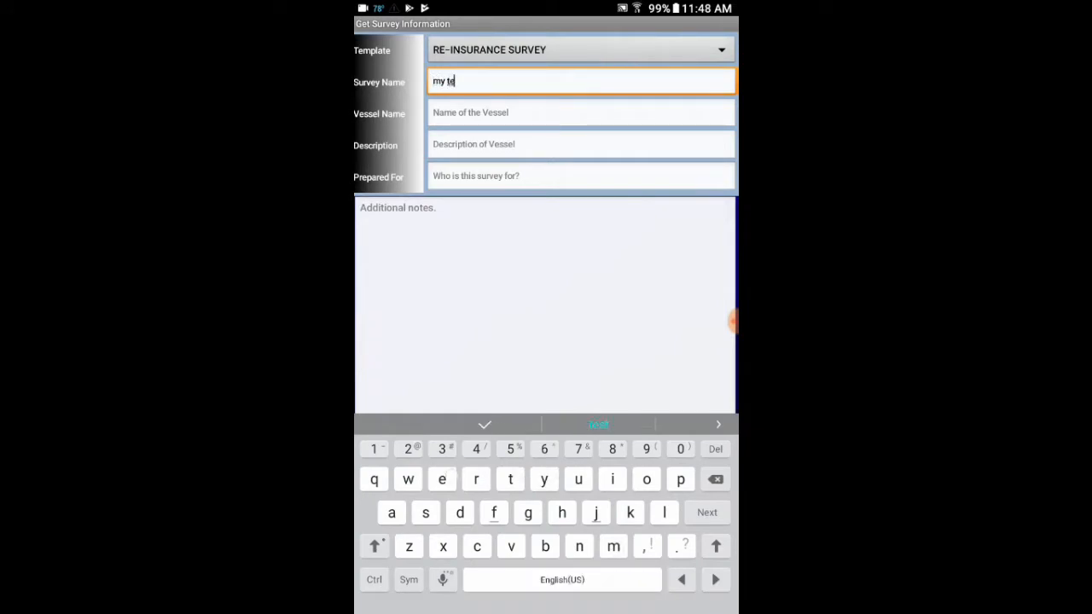
key(s)
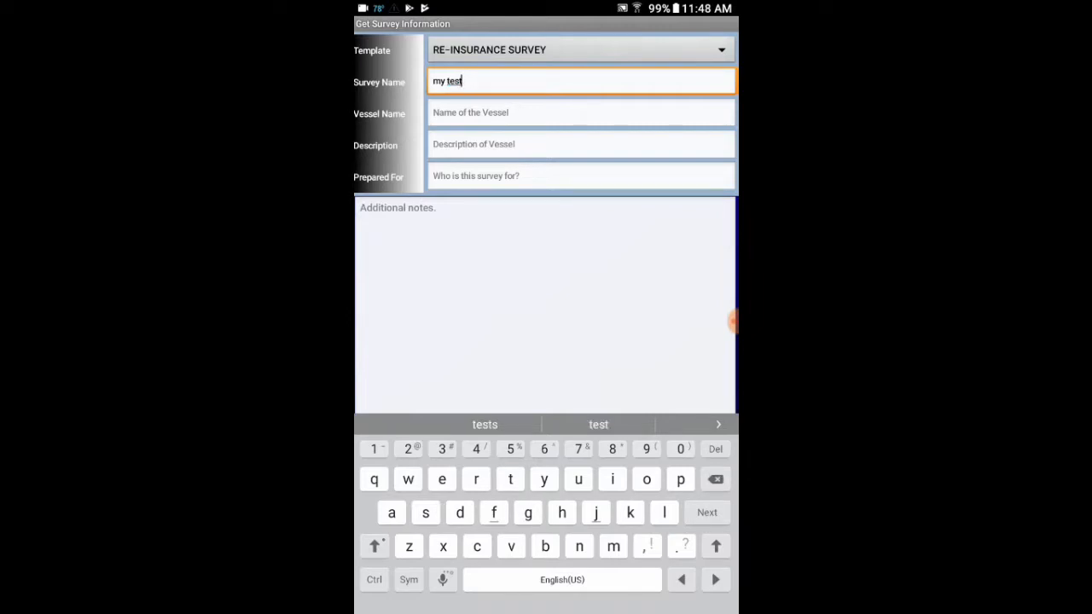
click(580, 112)
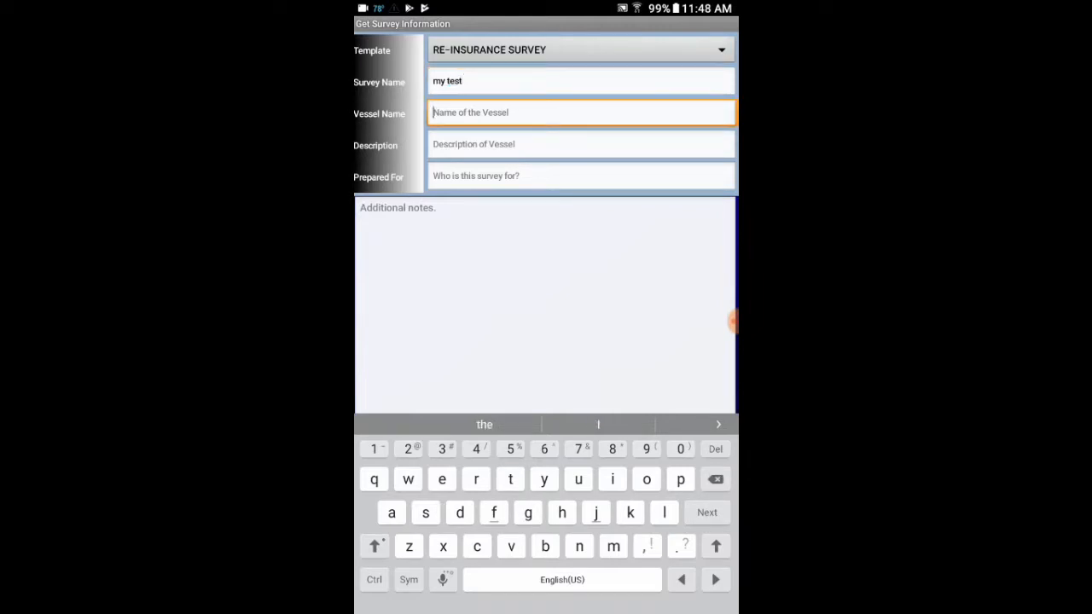
click(375, 546)
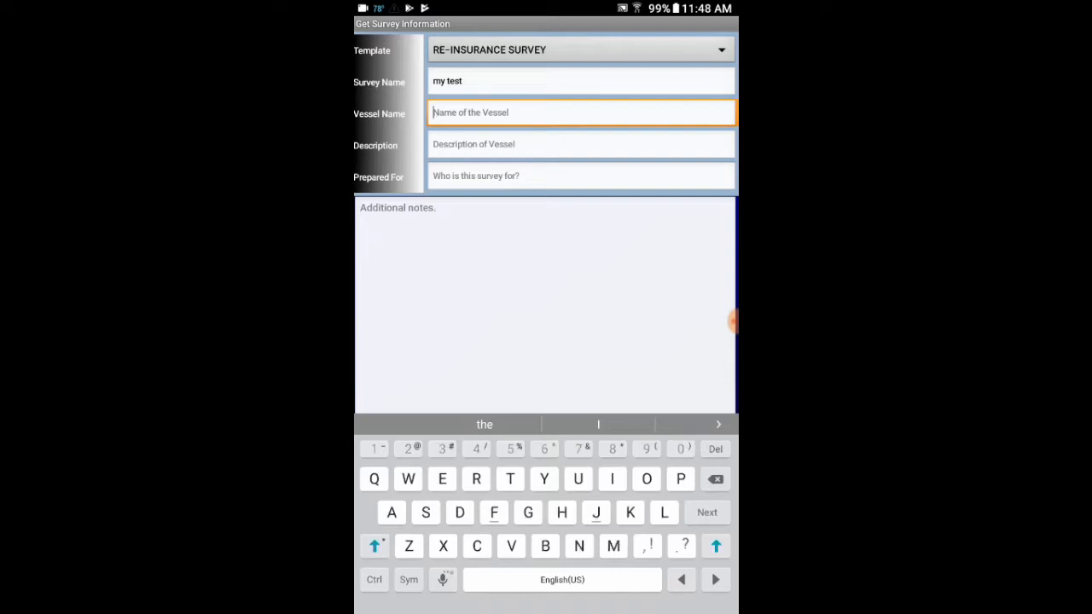
text(Mary)
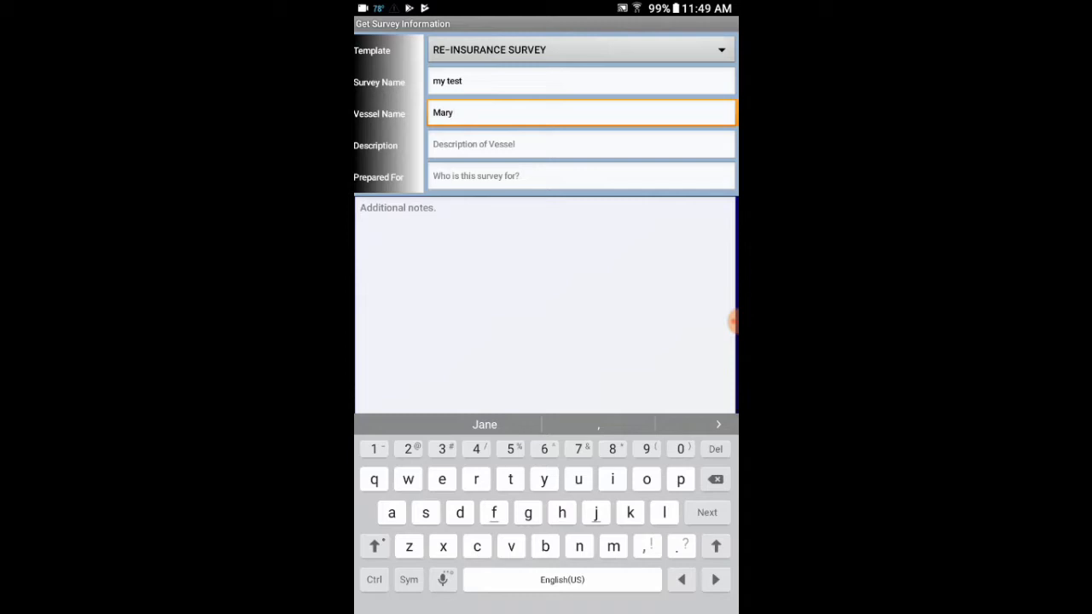
text(jo)
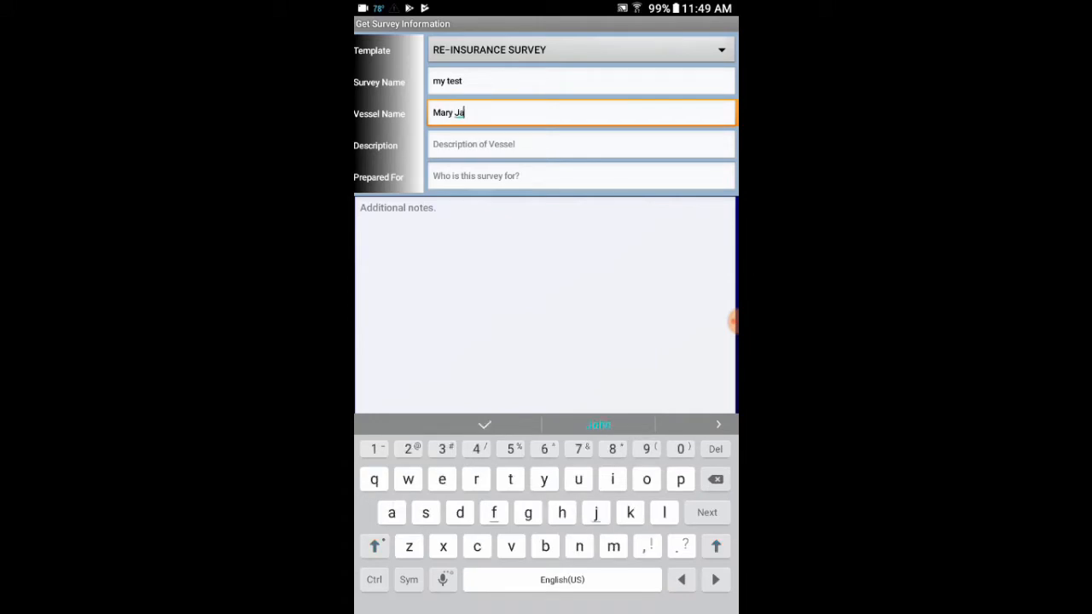
click(597, 423)
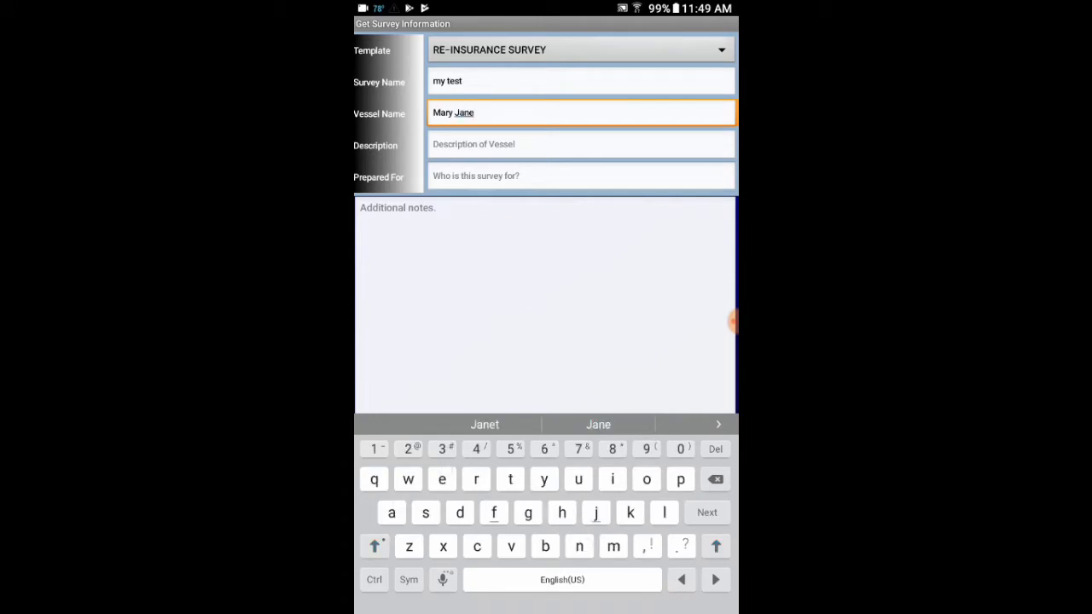
Step: Enter description Big BOAT, prepared for Ted, and the additional note 'test'
click(580, 143)
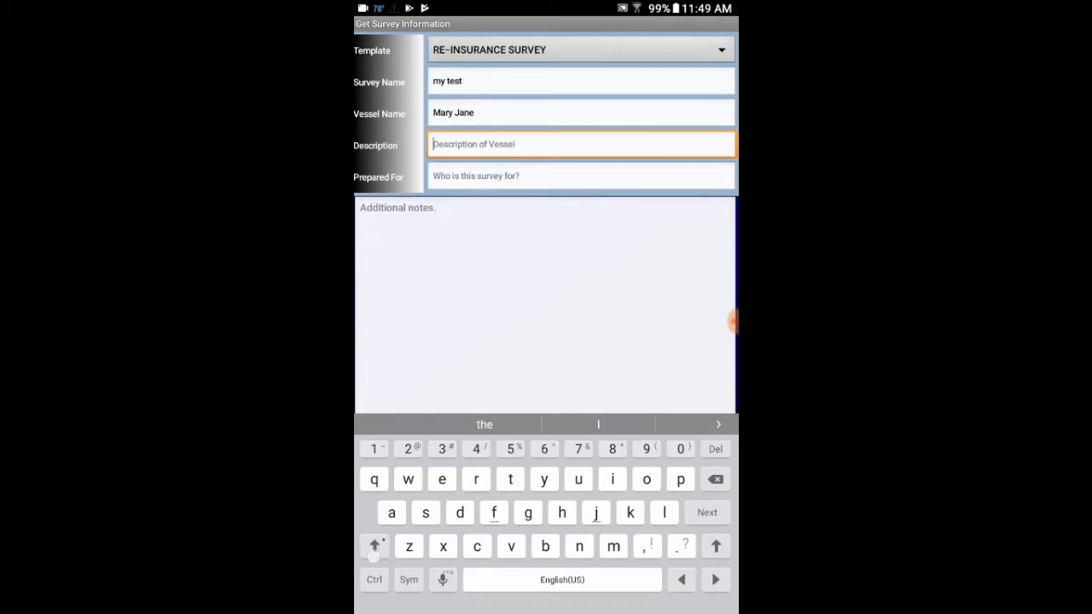
text(Big)
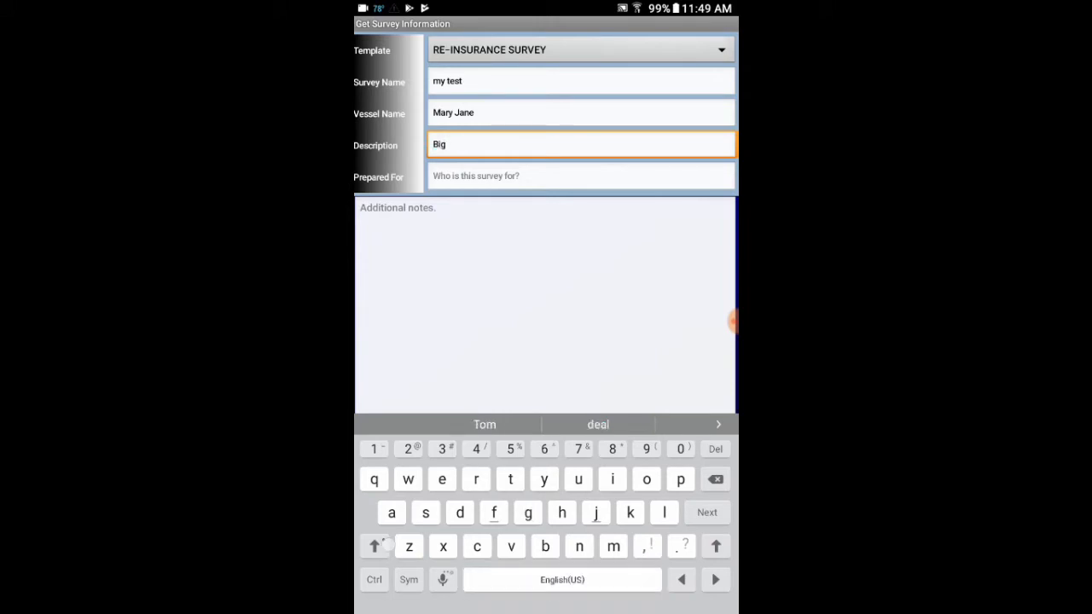
click(375, 546)
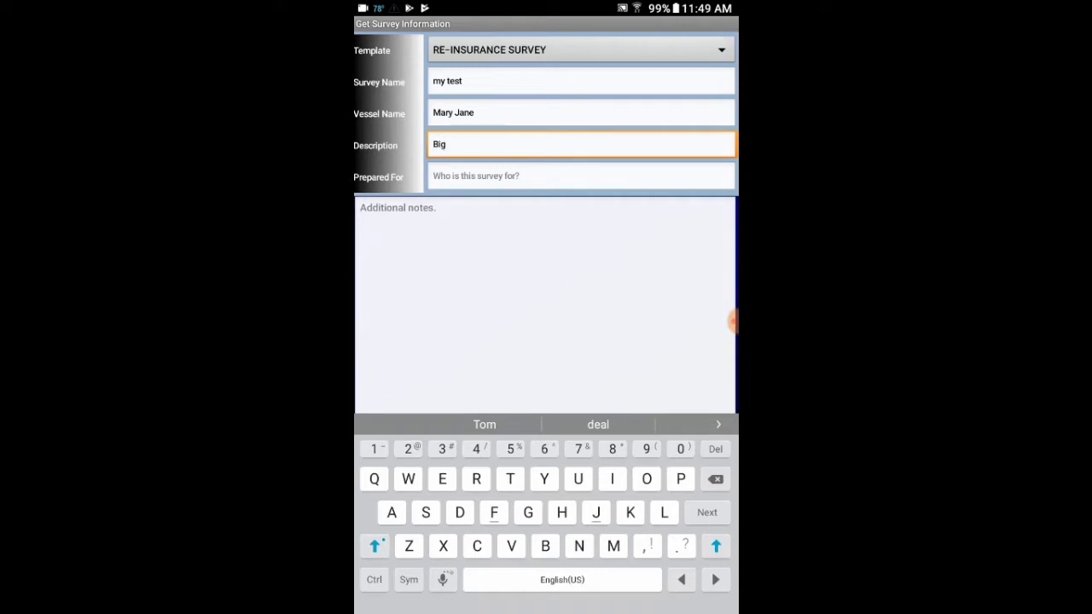
key(SPACE)
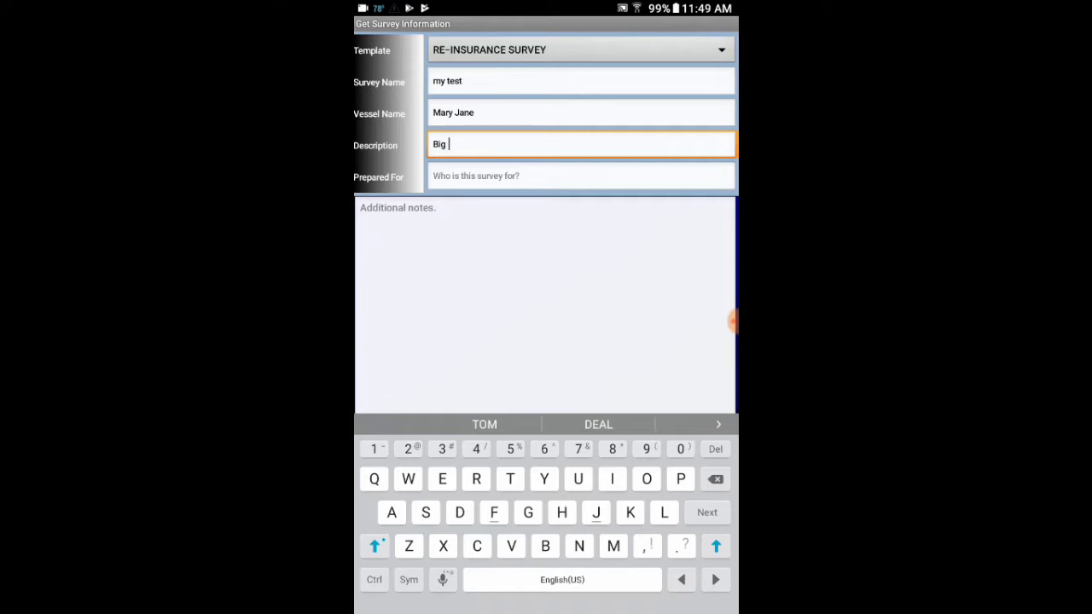
text(BOAT)
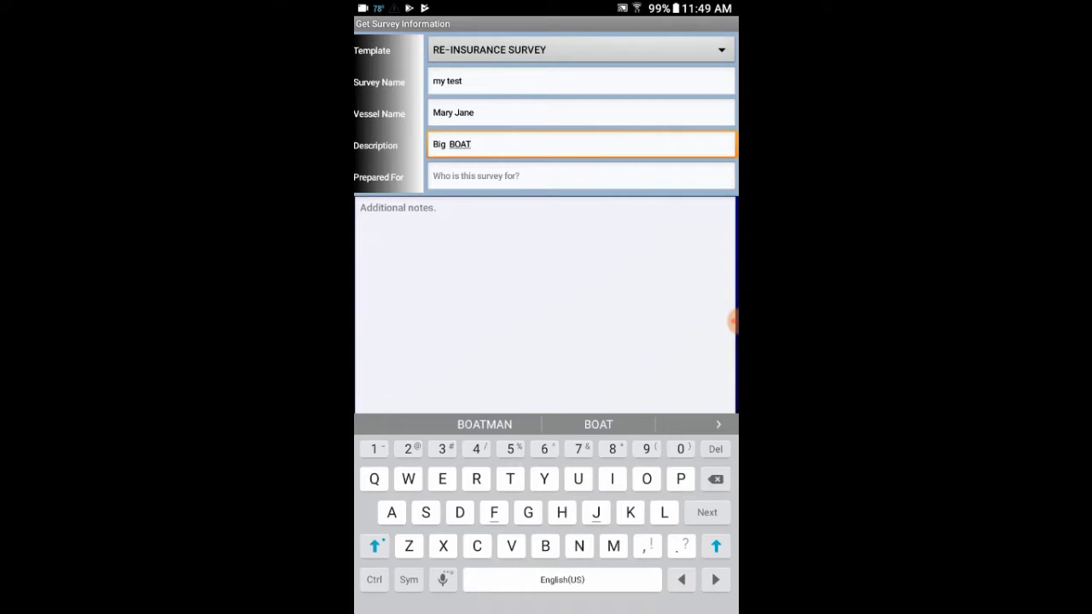
click(580, 174)
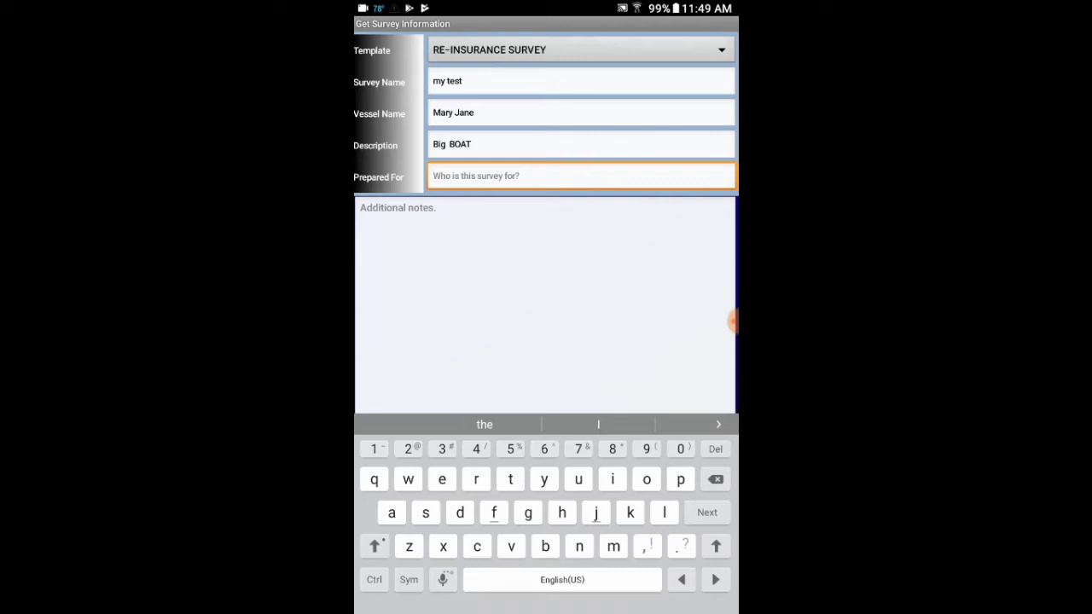
click(373, 546)
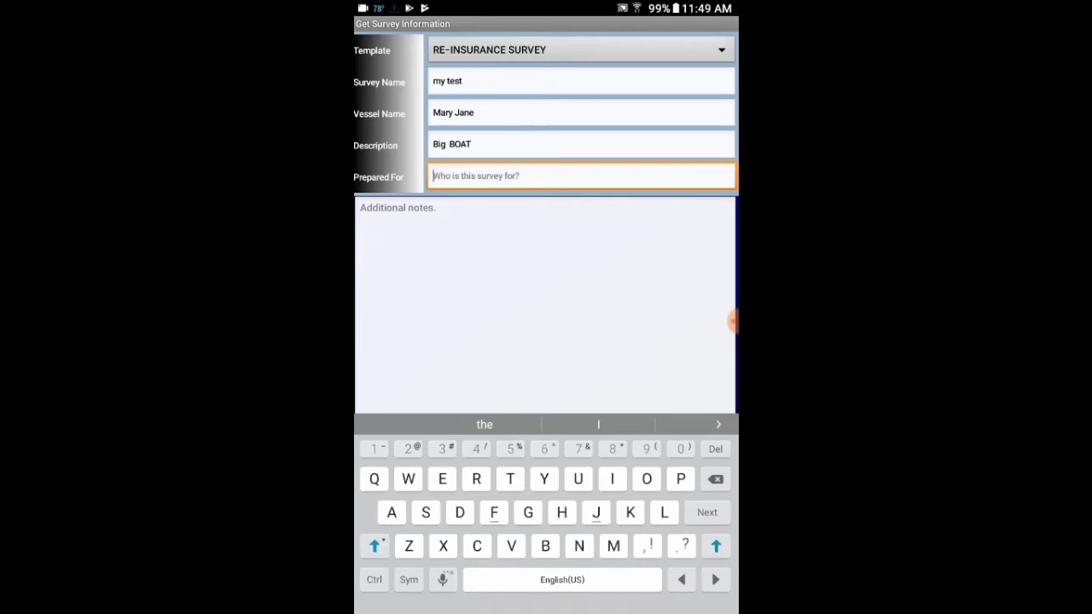
text(Ted)
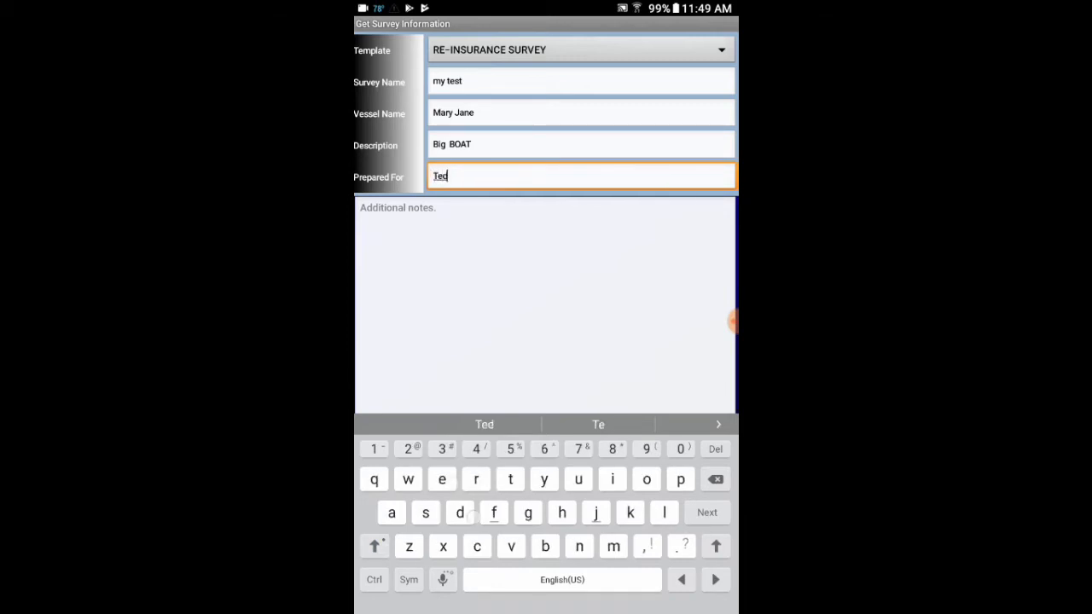
click(546, 256)
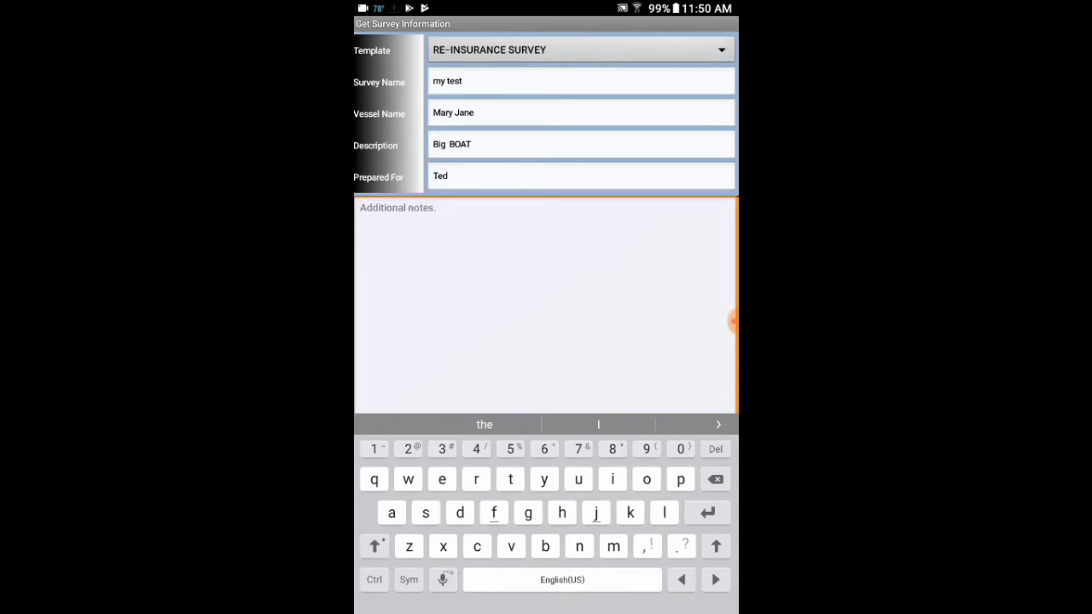
text(test)
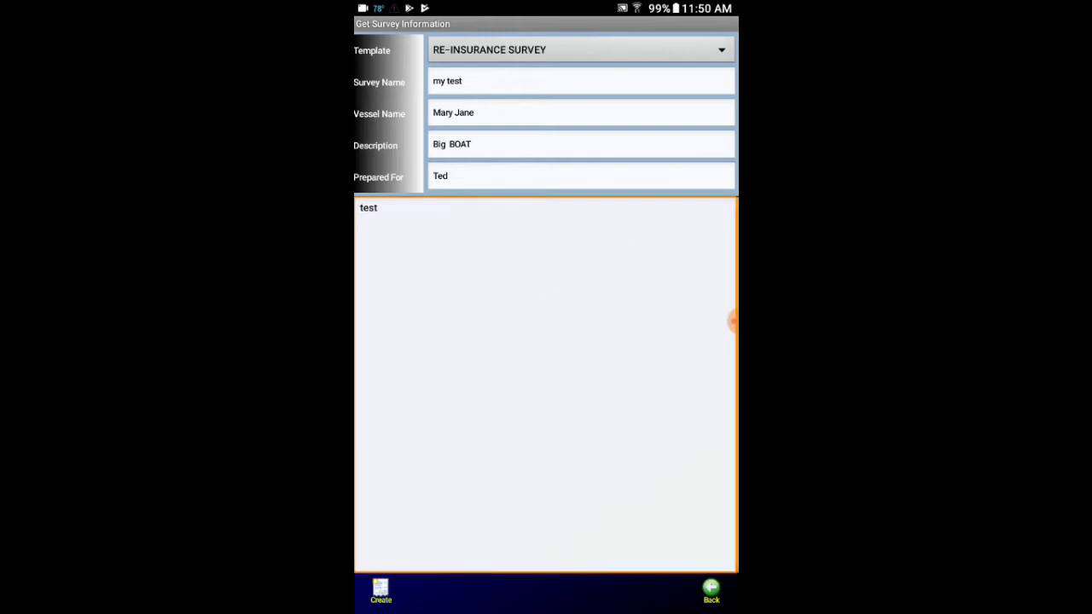
Step: Restart the new survey, acknowledge the template-required warning, and choose RE-INSURANCE SURVEY again
click(711, 587)
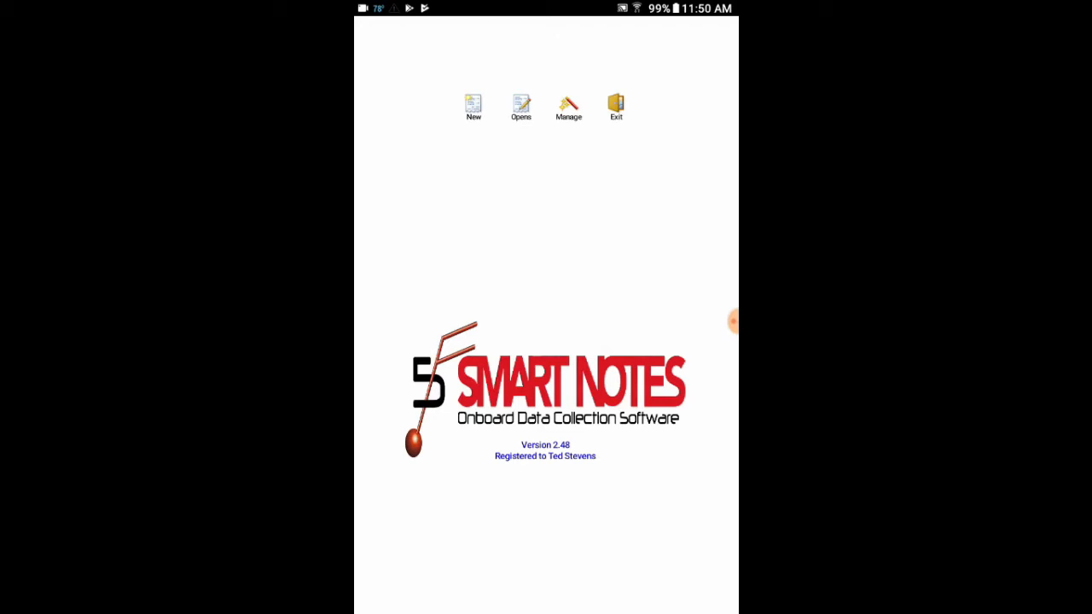
click(473, 106)
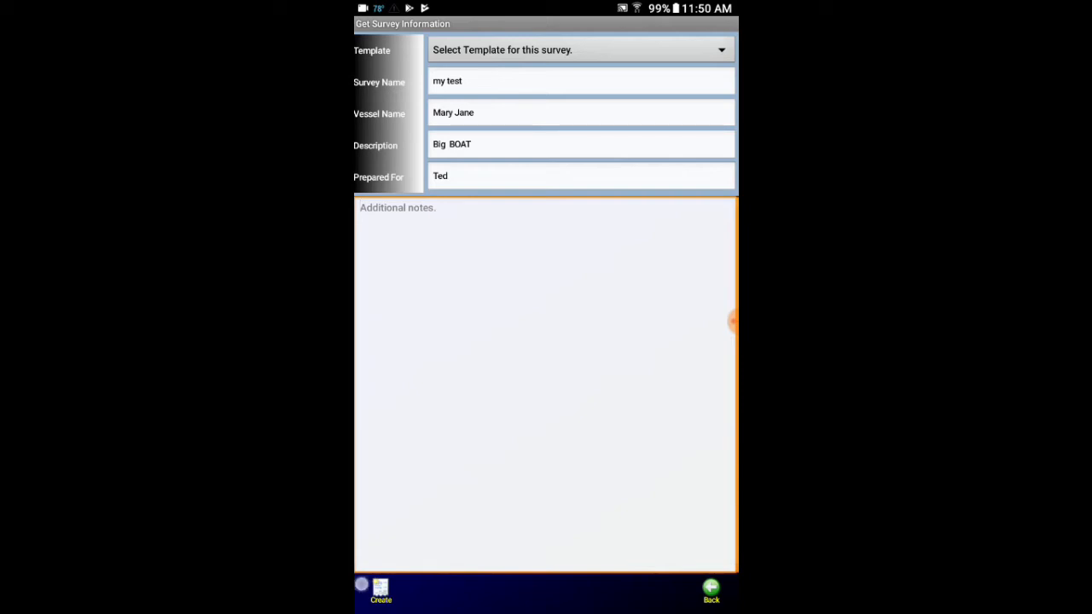
click(379, 590)
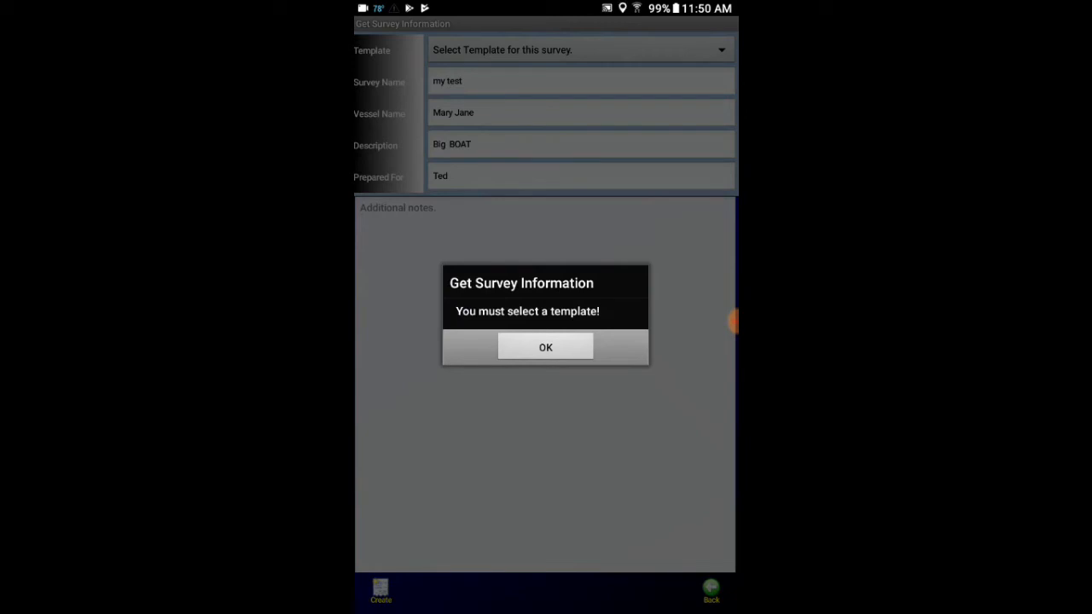
click(546, 347)
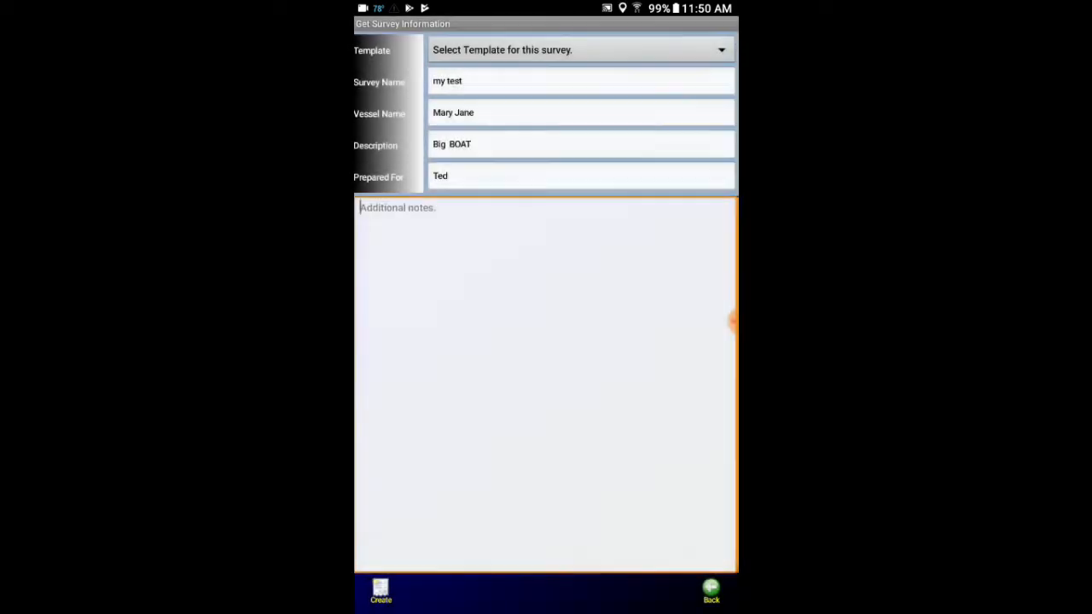
click(580, 49)
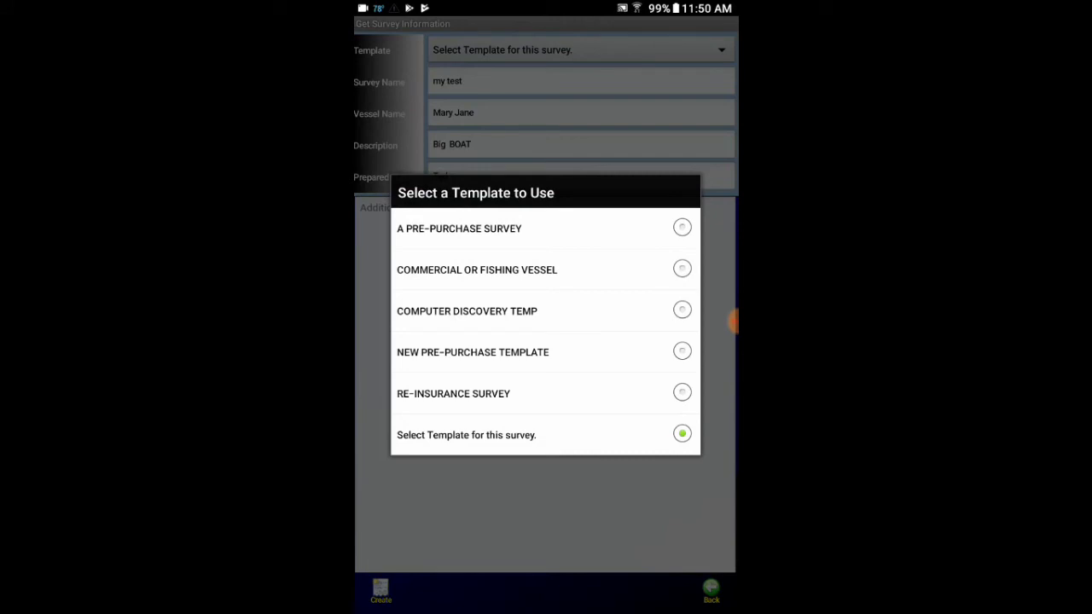
click(454, 392)
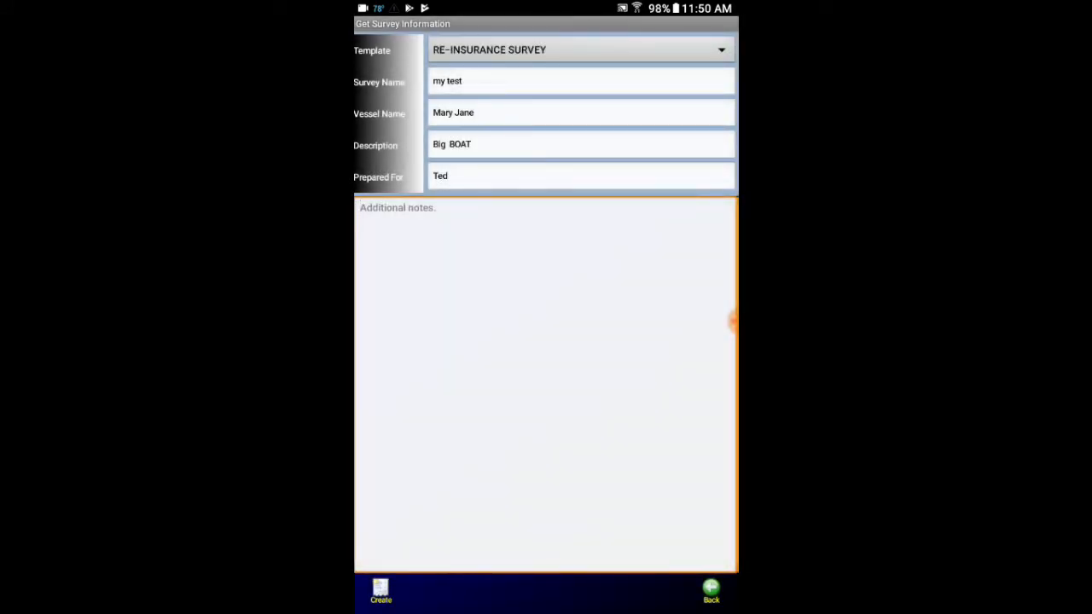
Step: Create the survey and navigate to SYSTEMS > HULL CONSTRUCTION, keeping STEM as the item
click(379, 594)
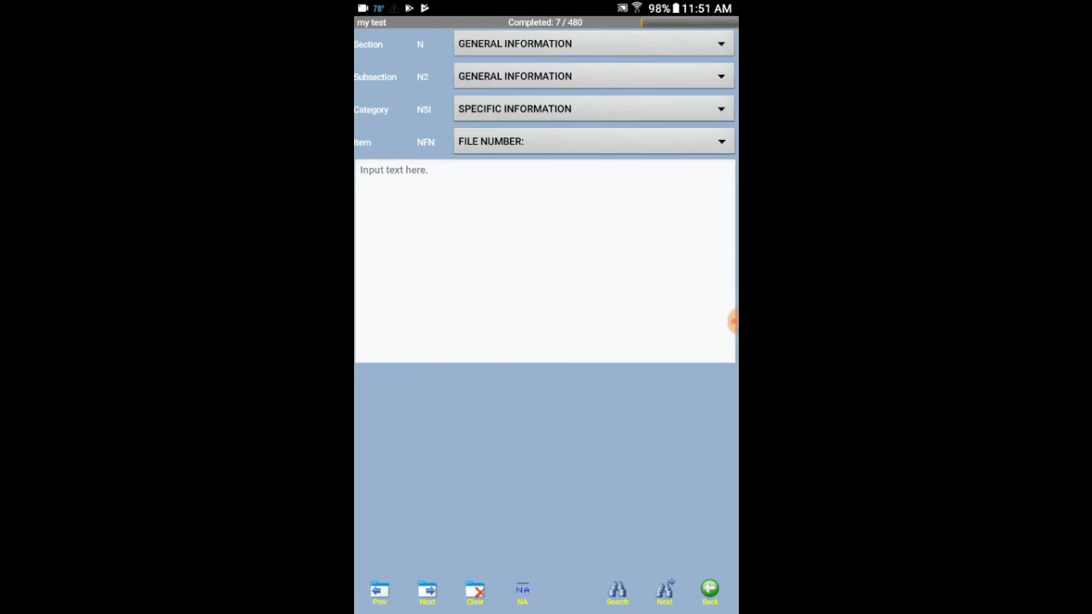
click(590, 45)
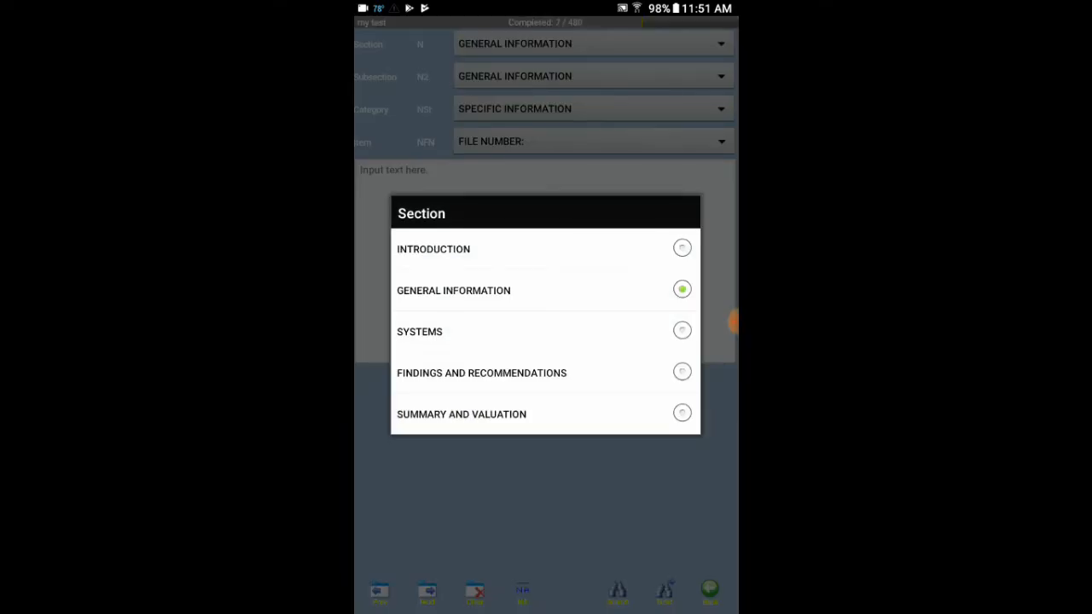
click(420, 331)
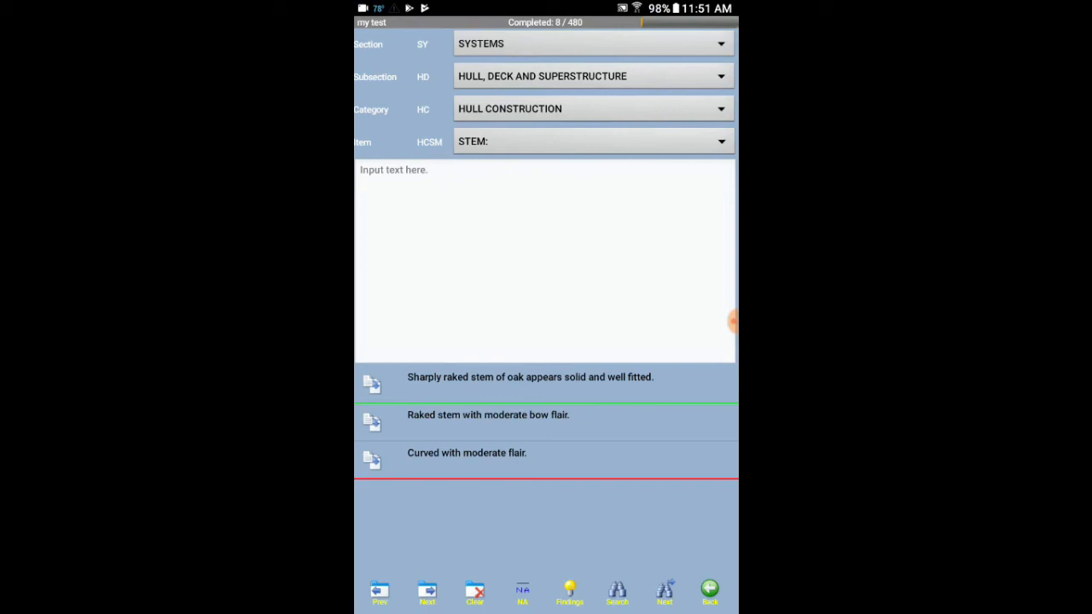
click(590, 140)
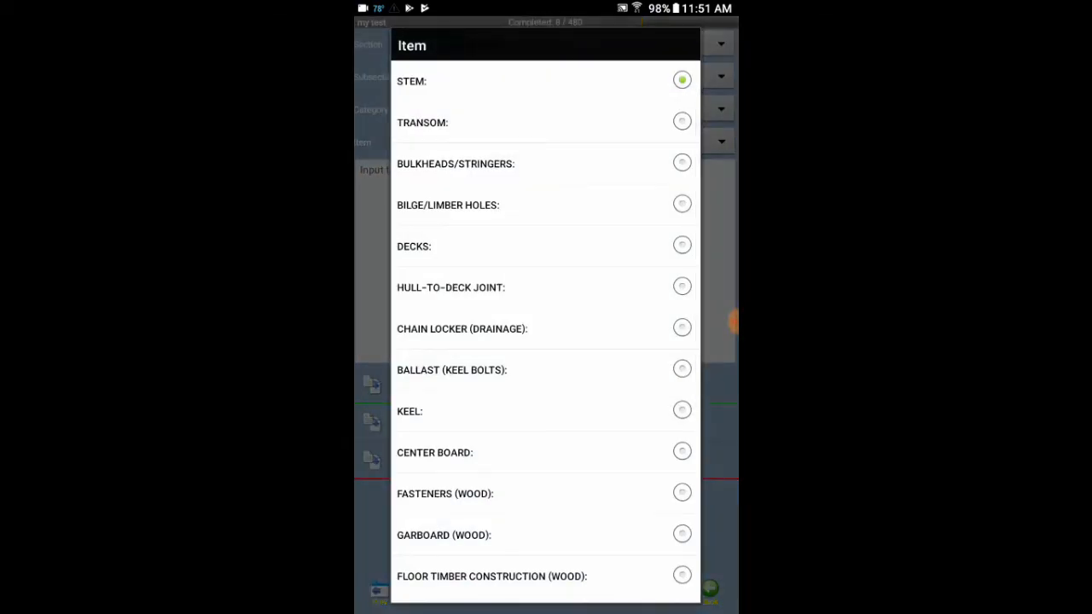
scroll(down, 3)
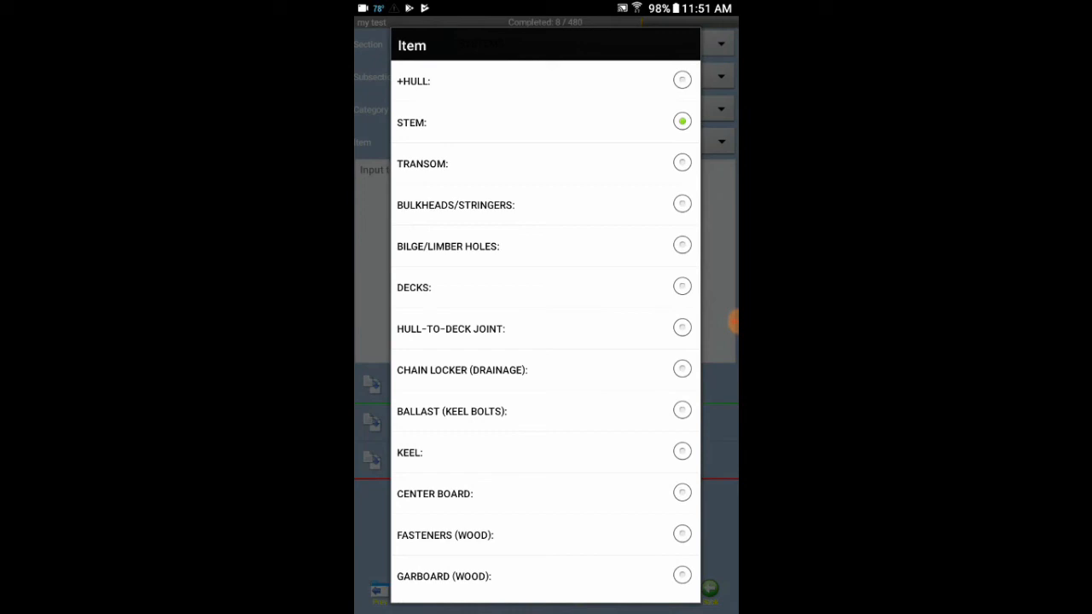
click(411, 123)
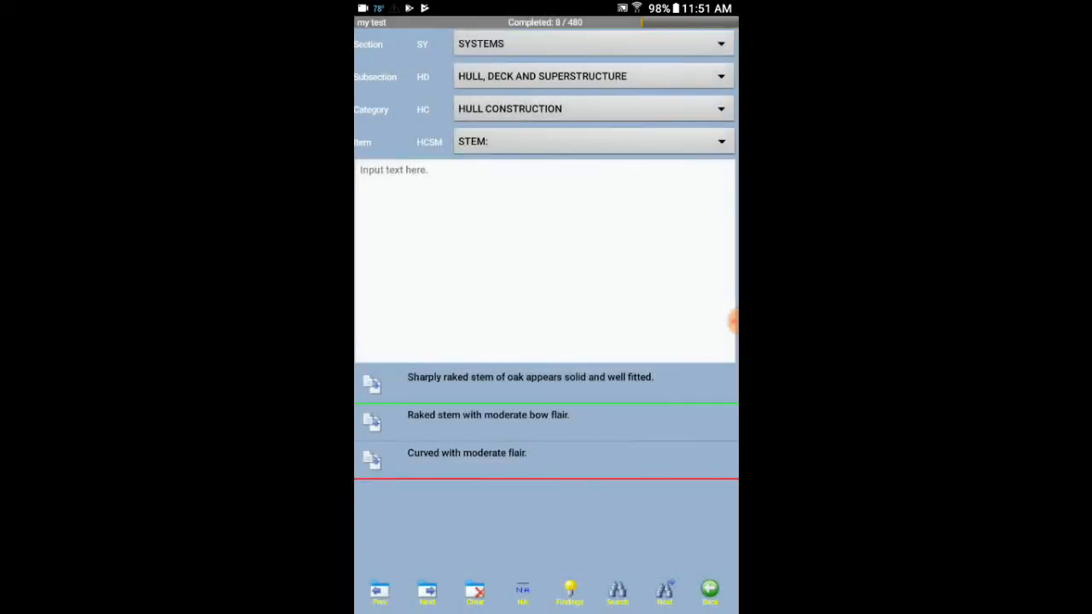